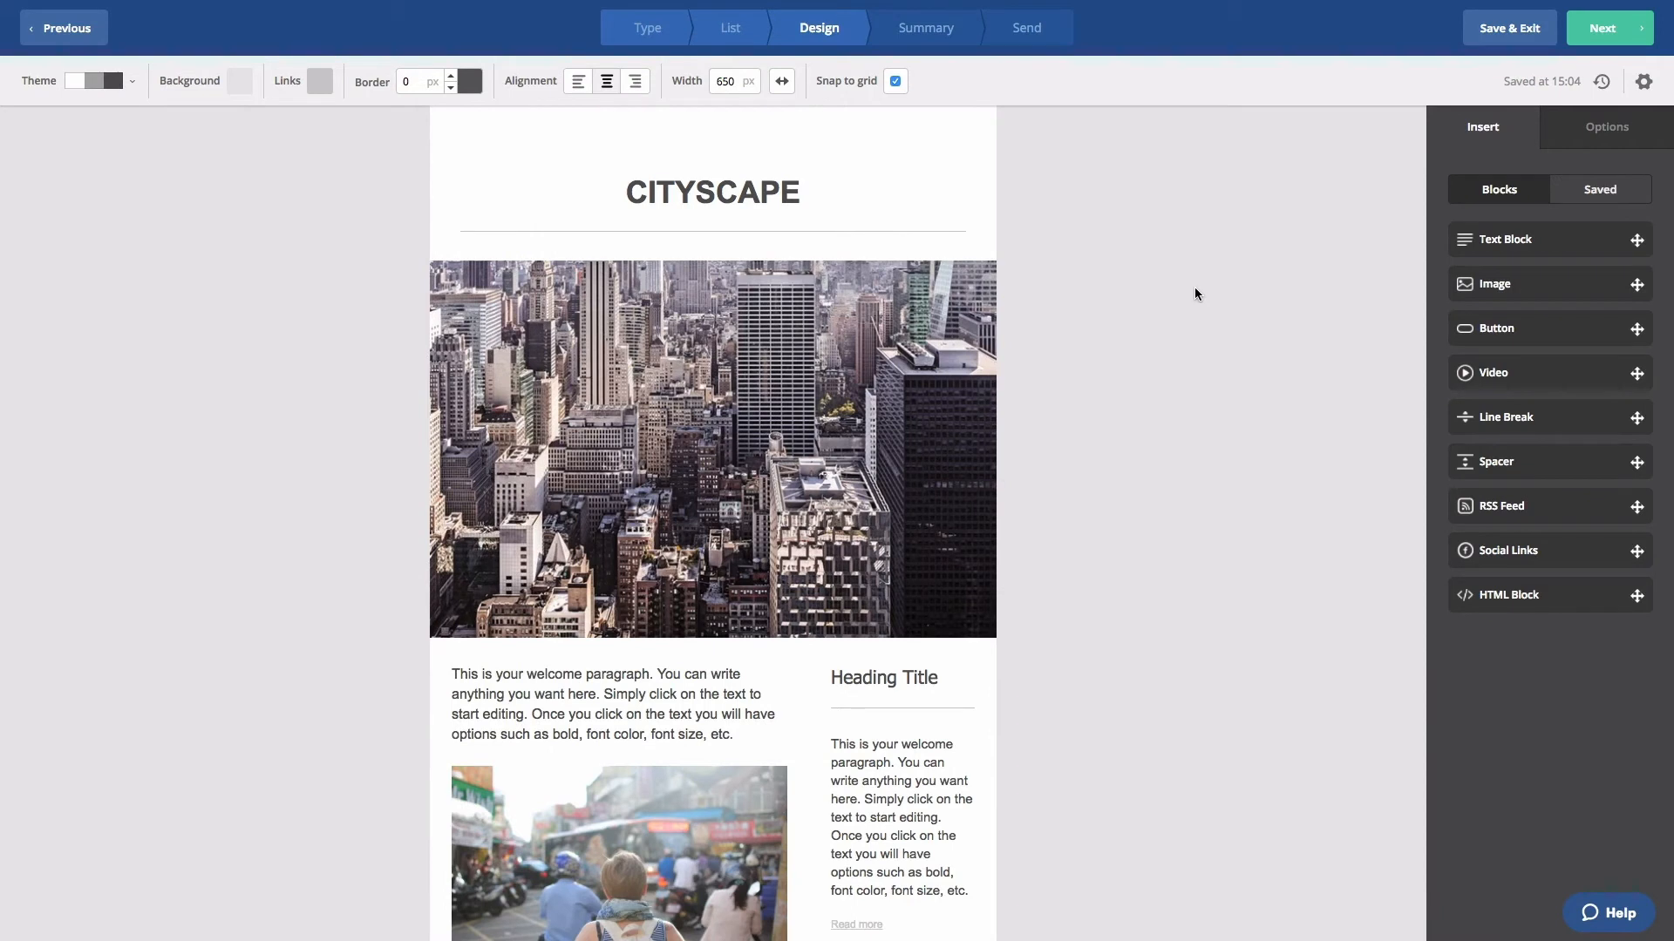
# Step: Scroll down and open the right-column text block containing the Read more link for editing
pyautogui.scroll(-3)
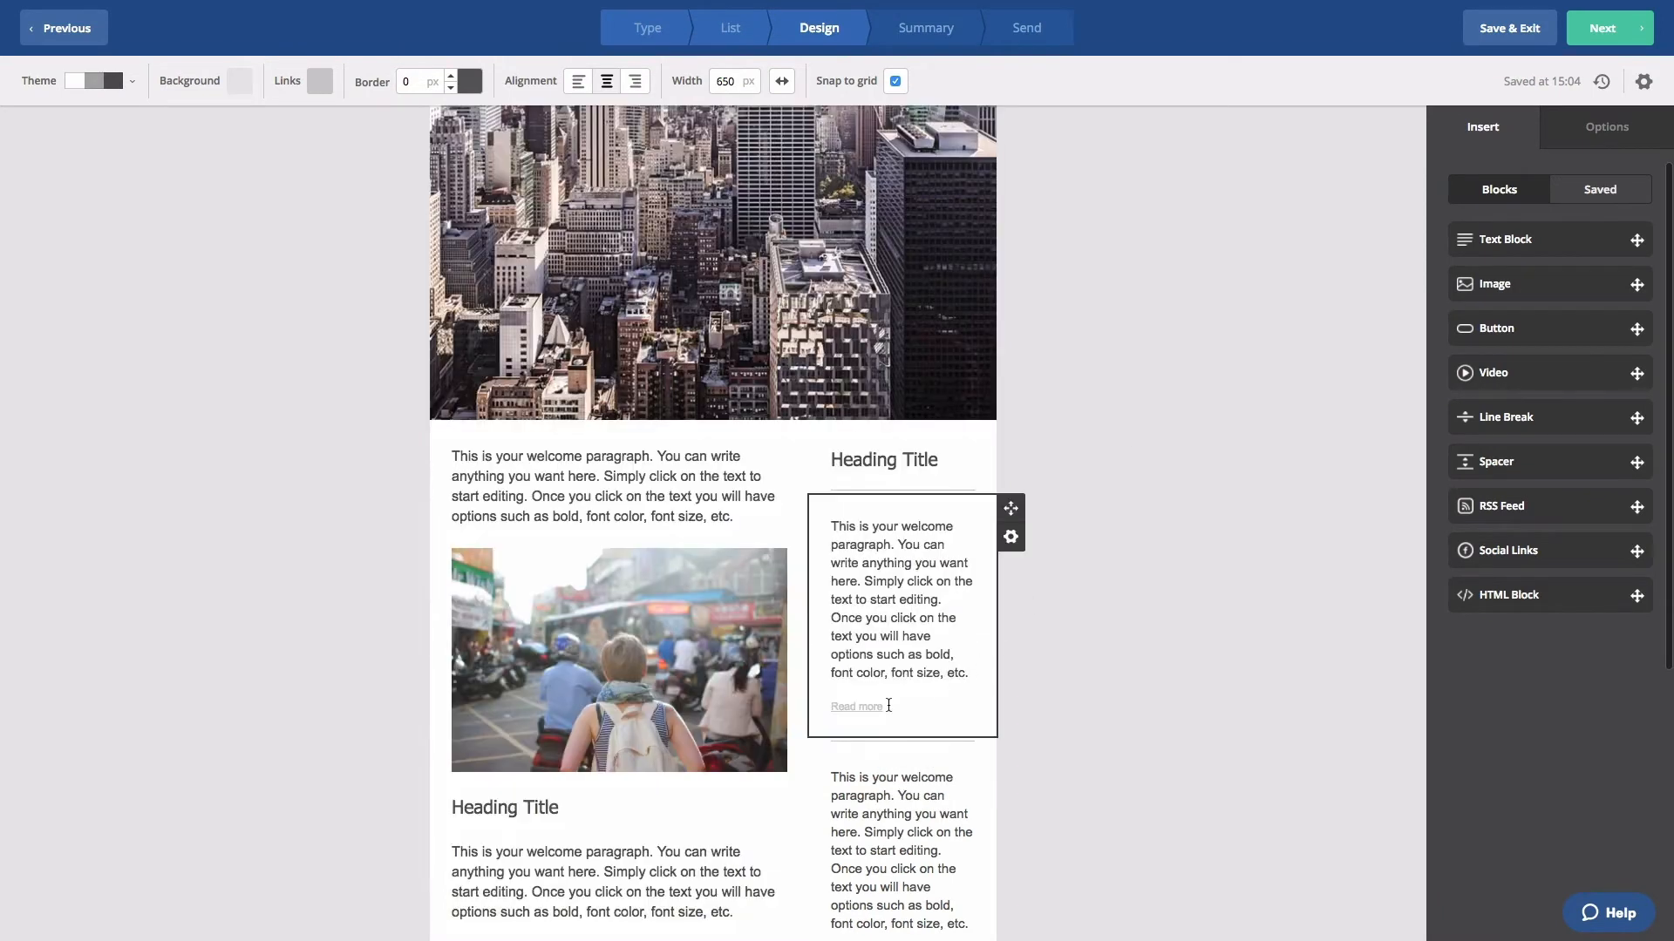
pyautogui.click(902, 598)
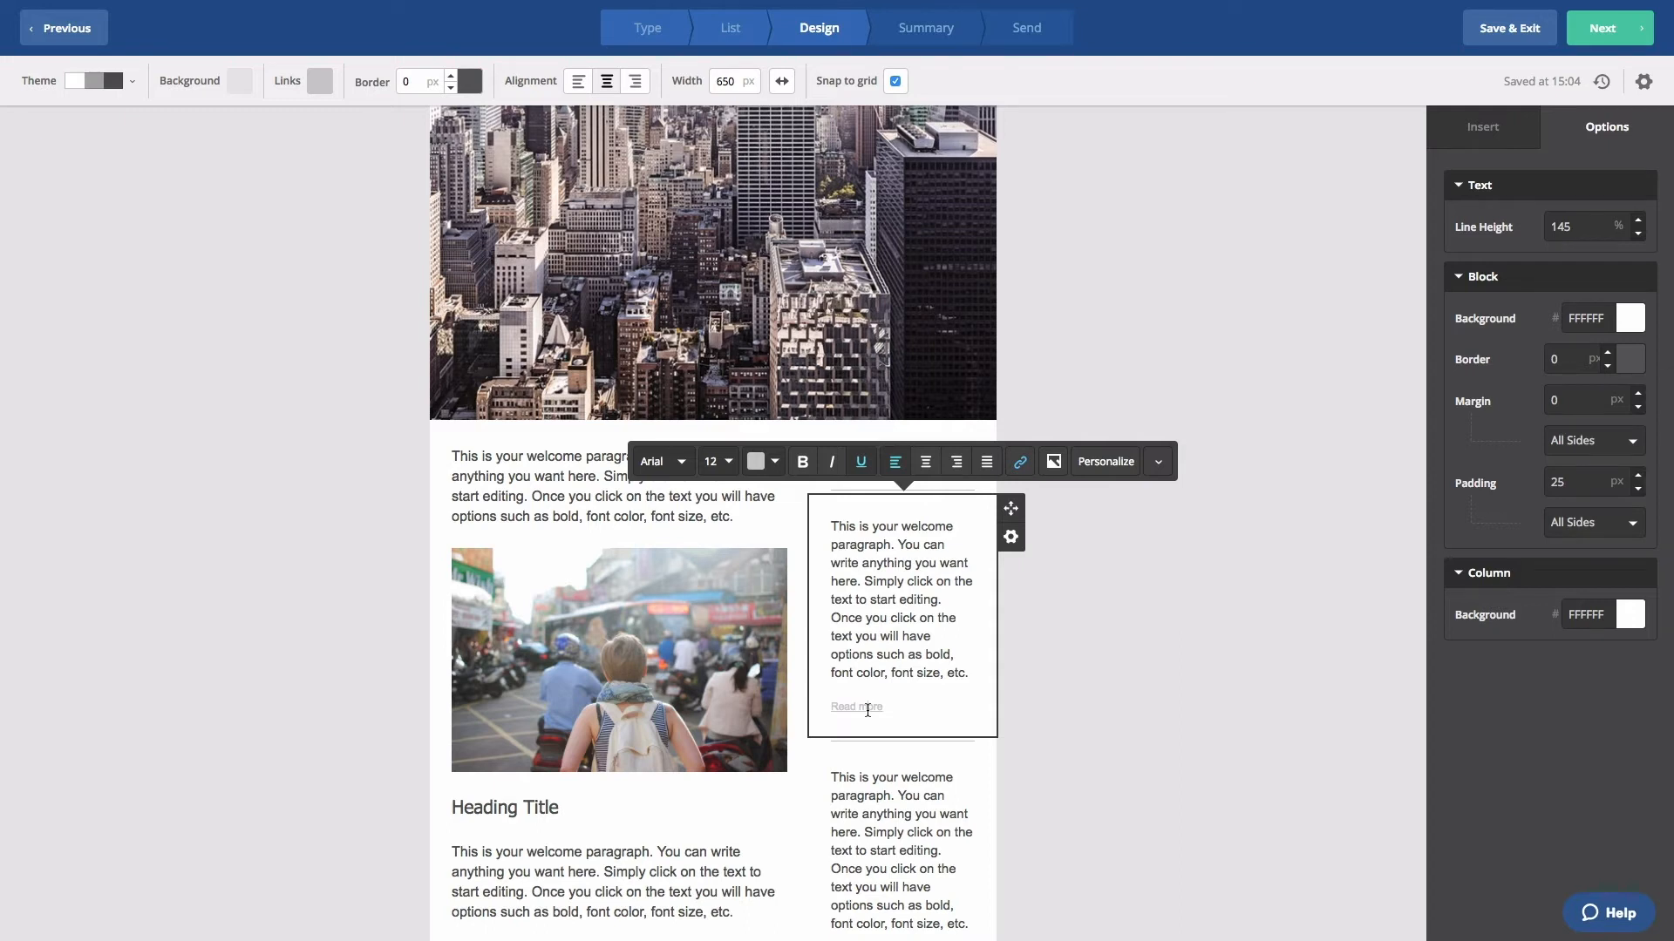
pyautogui.moveTo(995, 548)
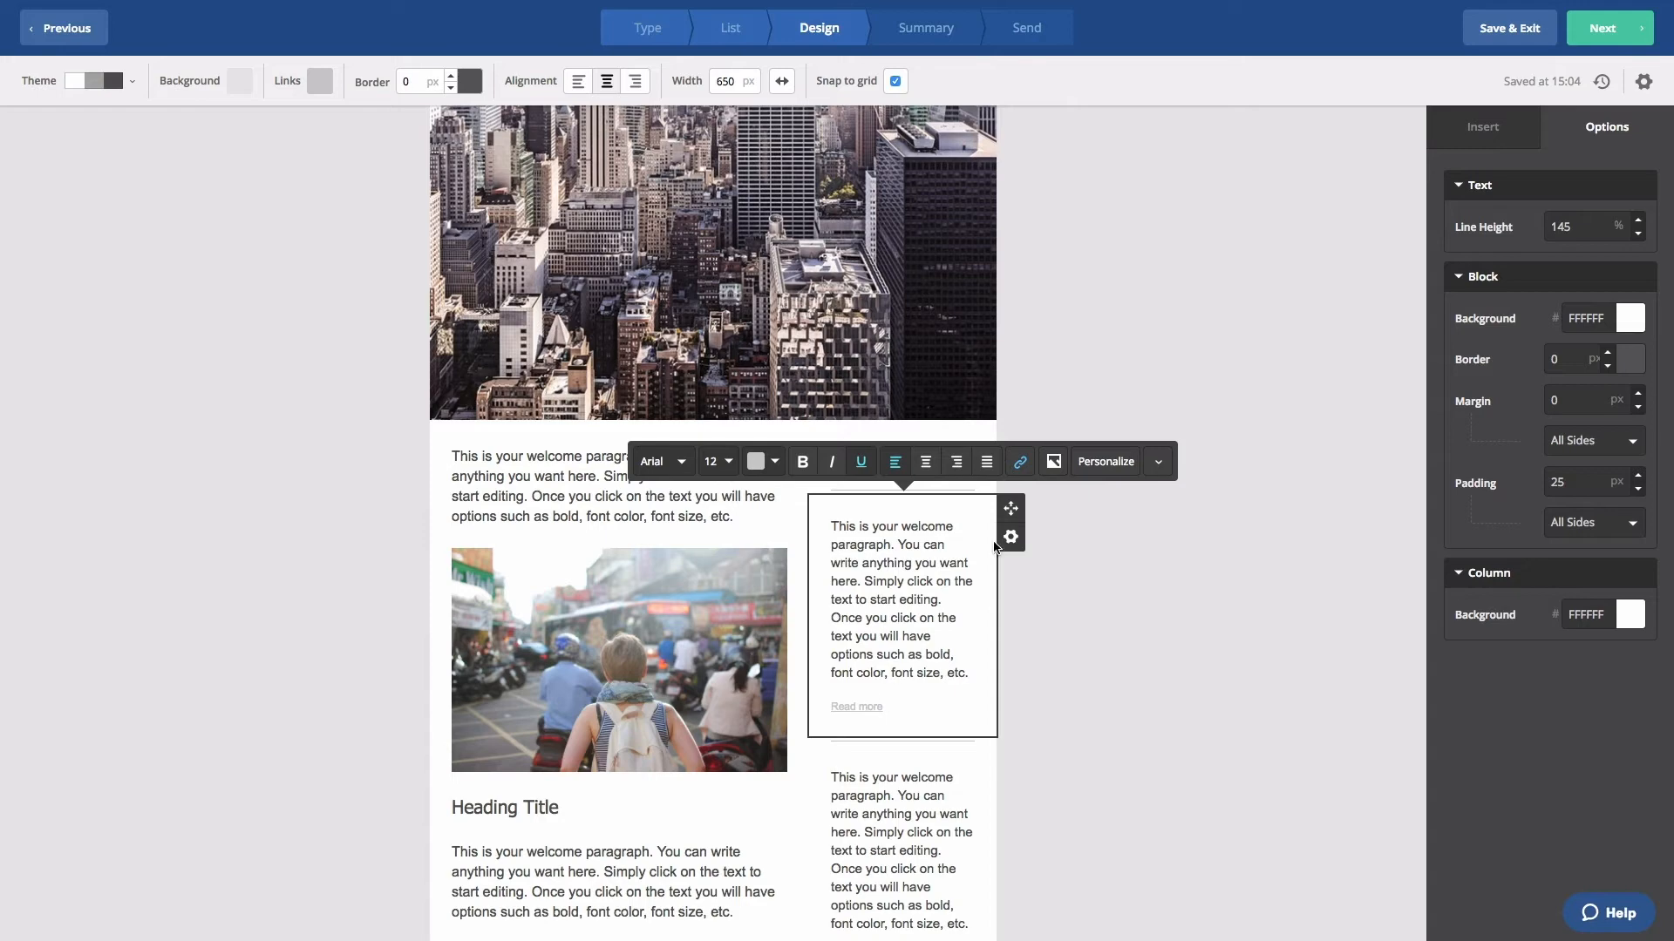
# Step: Open the Read more link settings and add a new, empty click action row
pyautogui.click(1019, 461)
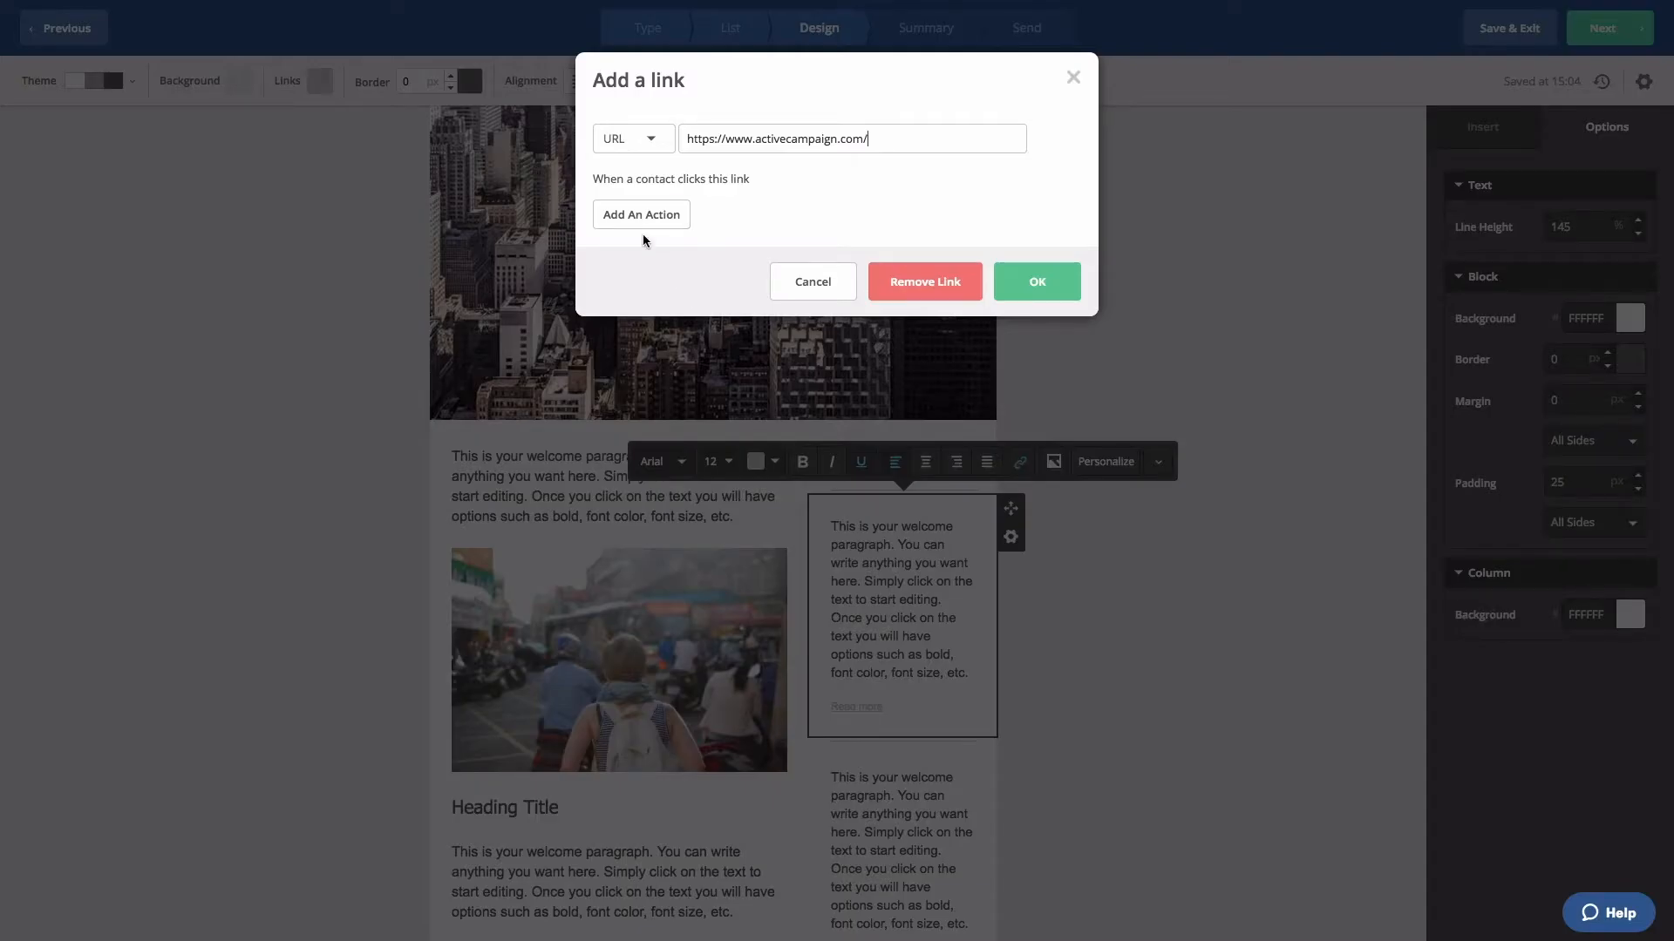
pyautogui.click(641, 214)
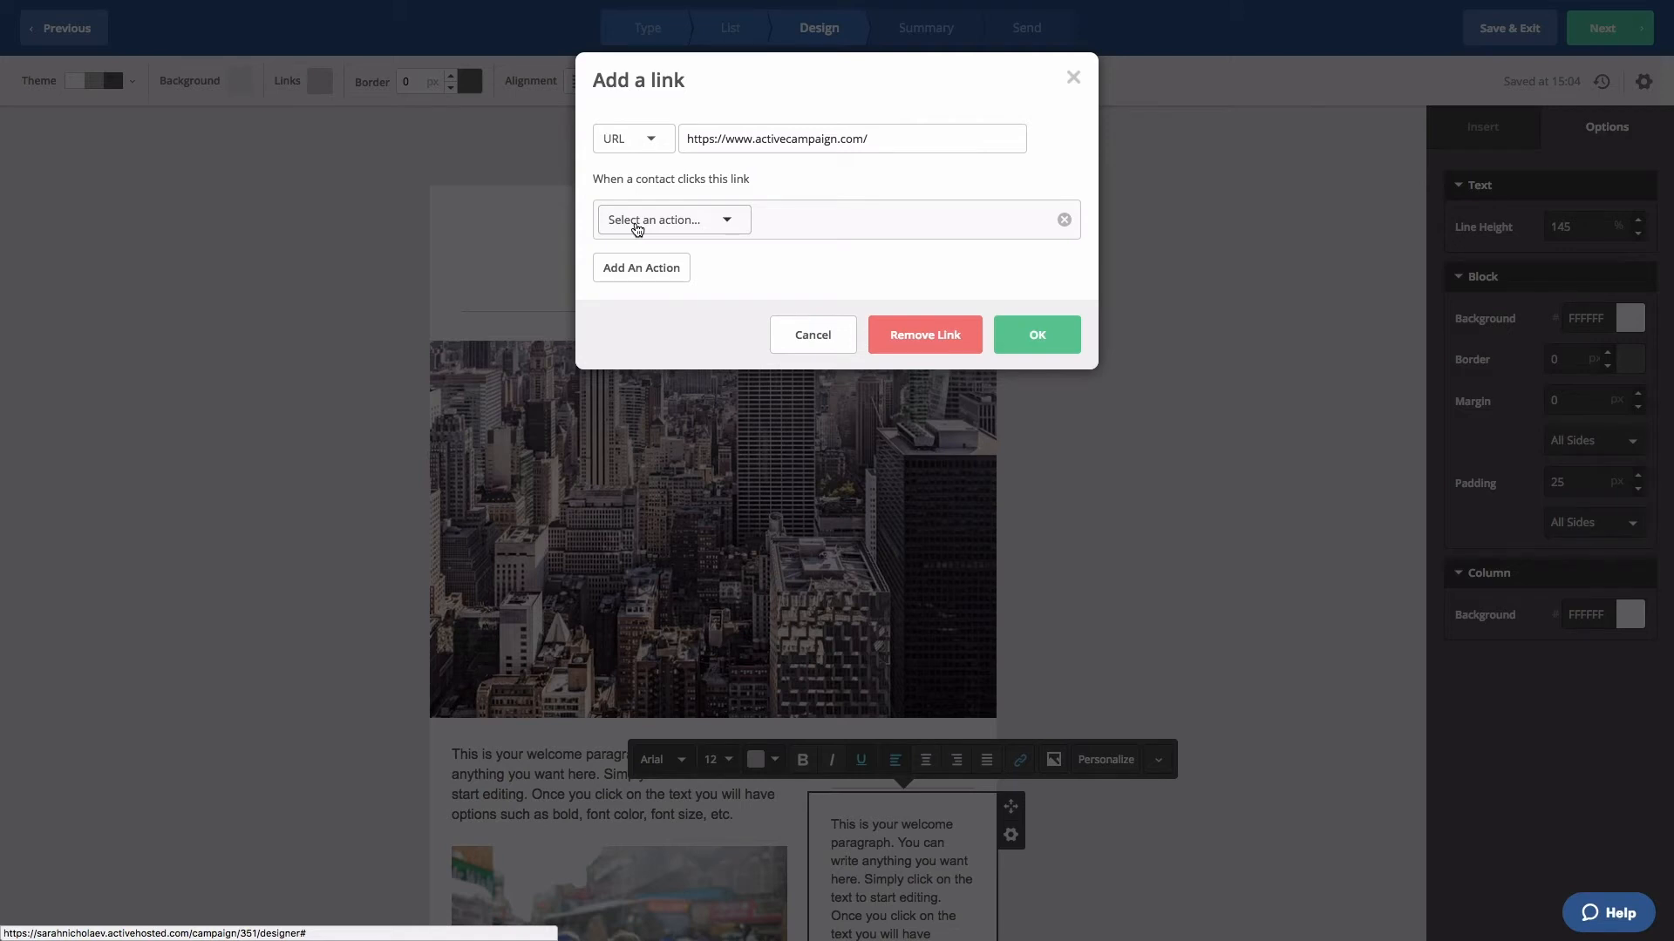
# Step: Expand the click action dropdown to list options like Add Tags, Remove Tags, Subscribe to List
pyautogui.click(672, 219)
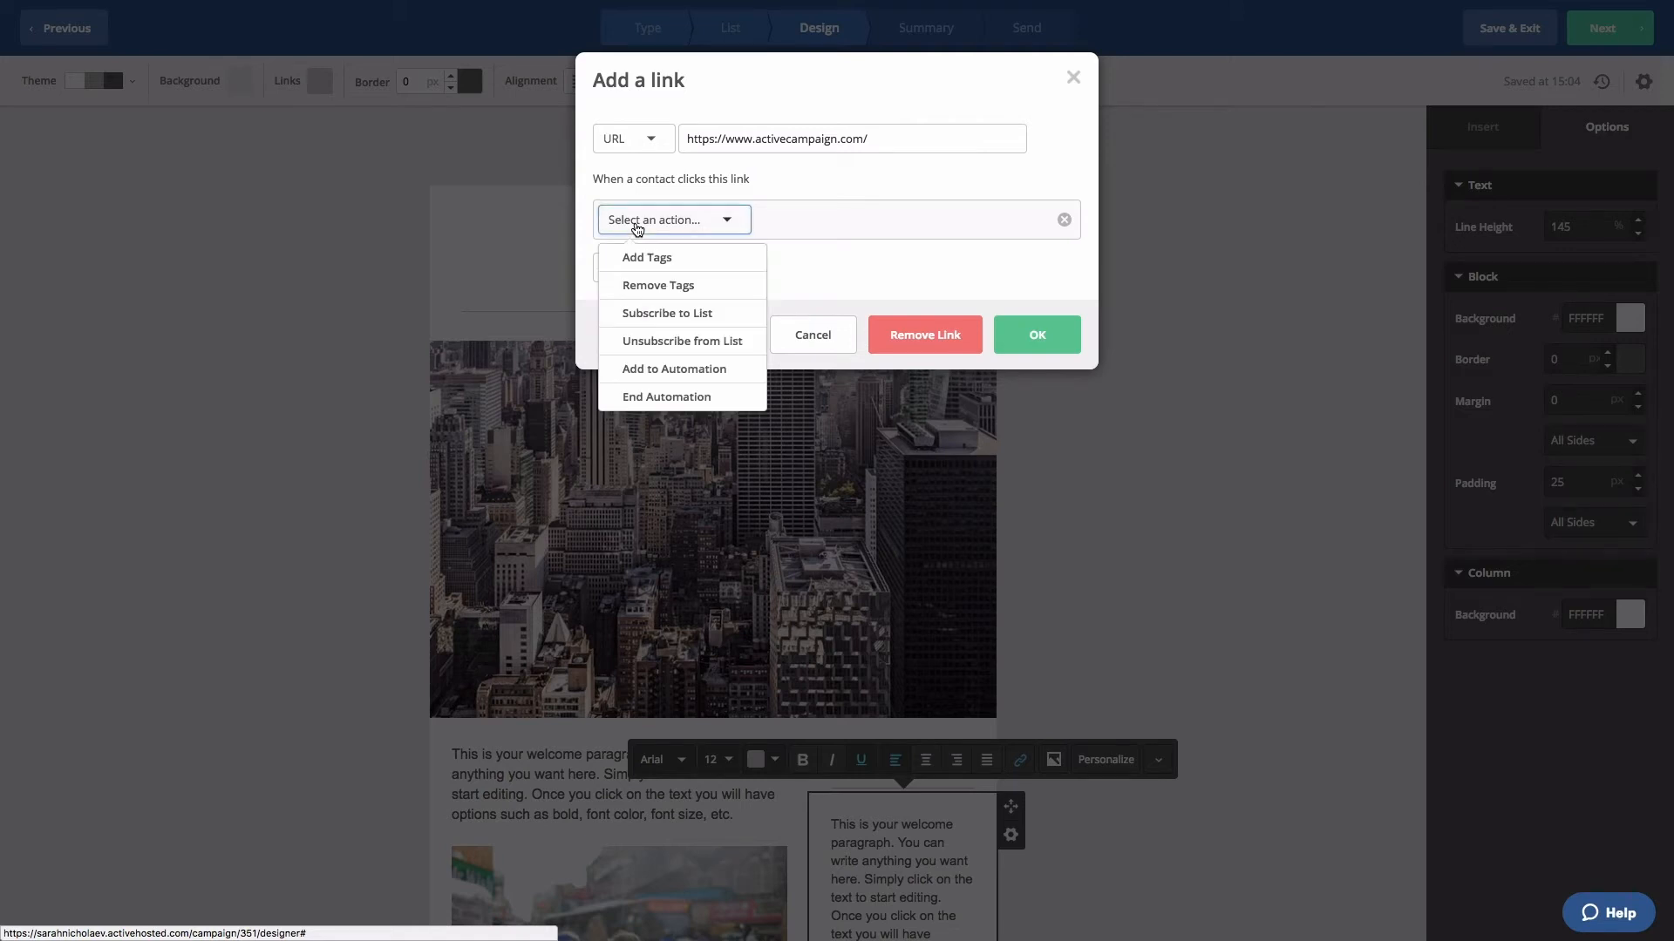
pyautogui.moveTo(646, 261)
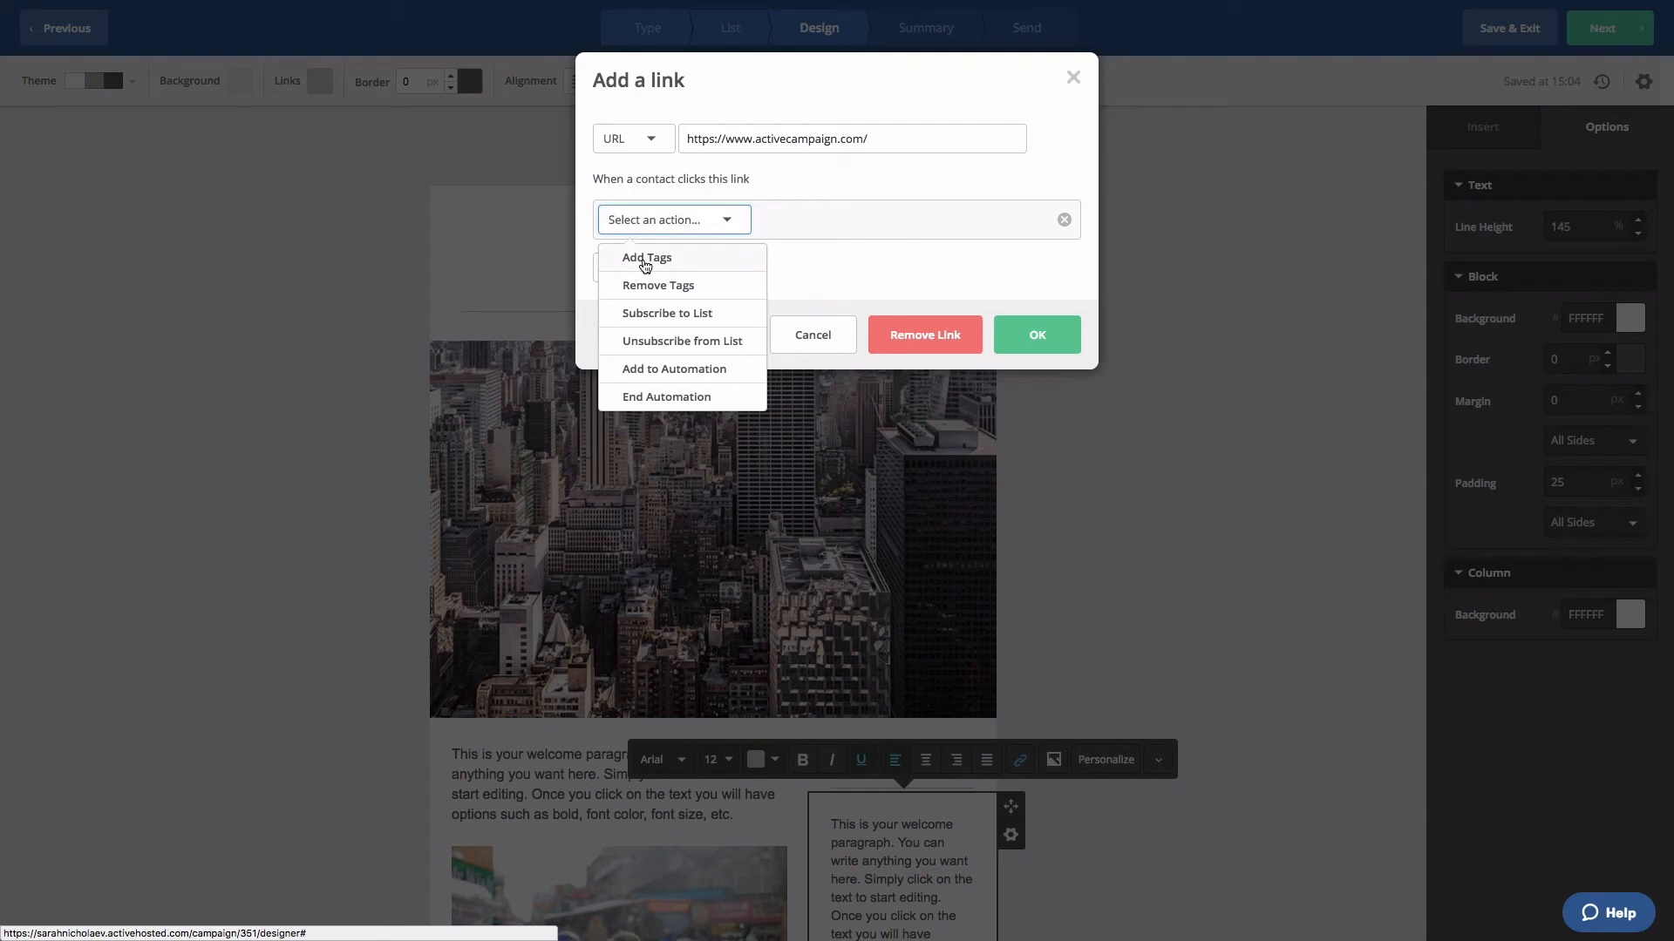
pyautogui.moveTo(652, 325)
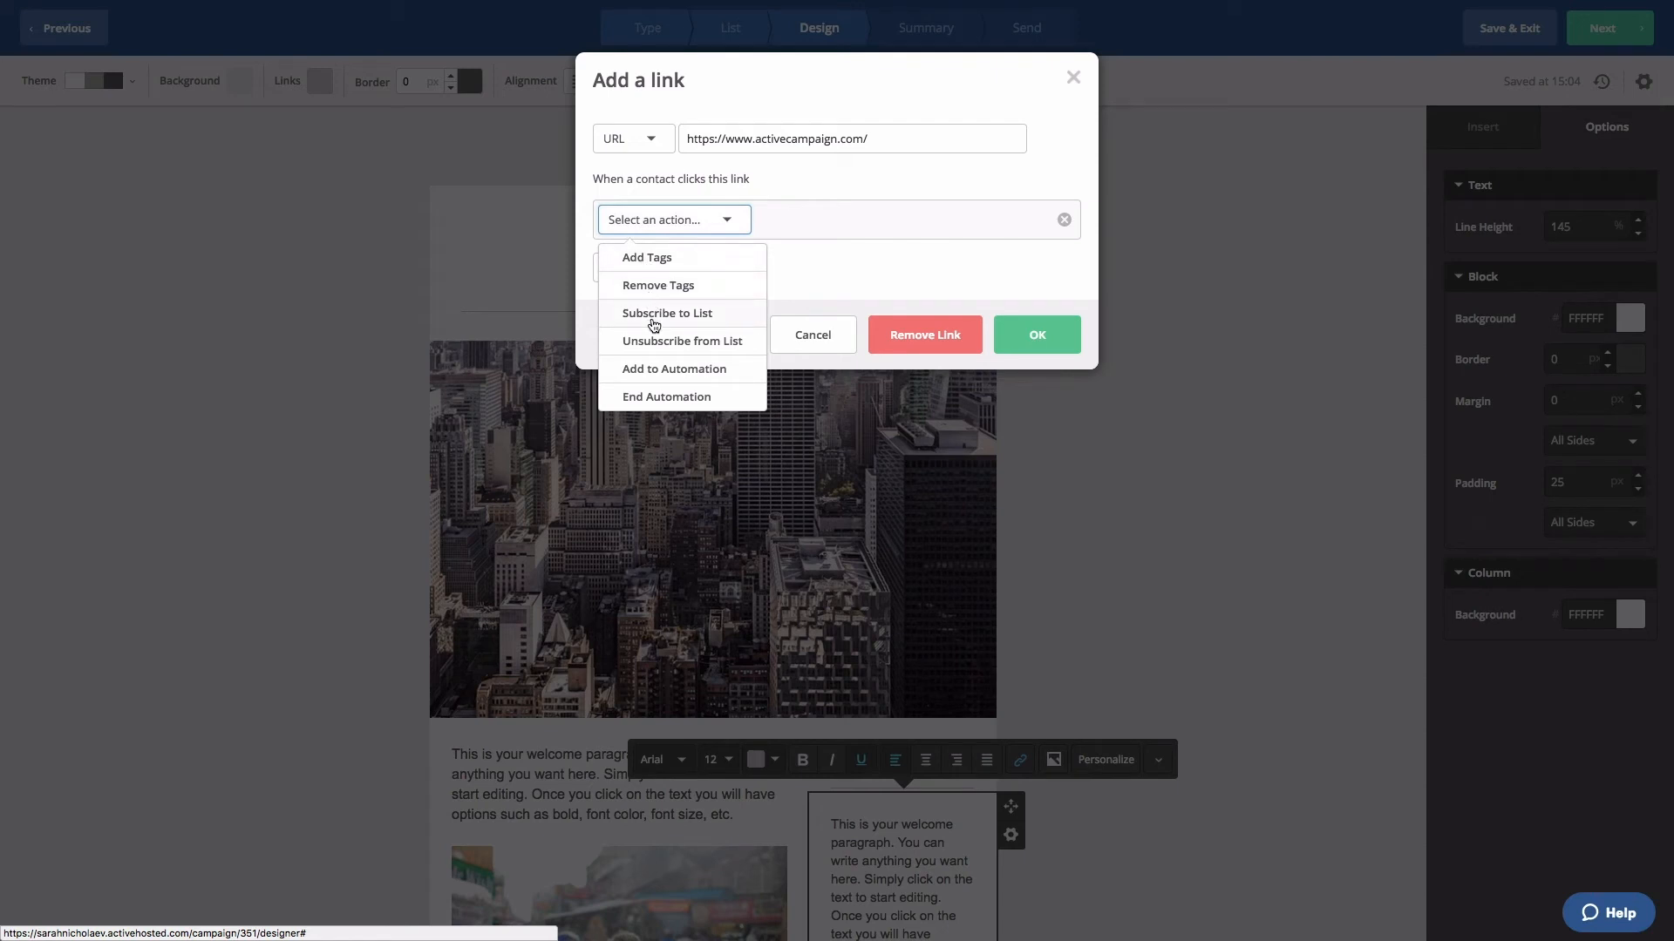
pyautogui.moveTo(653, 345)
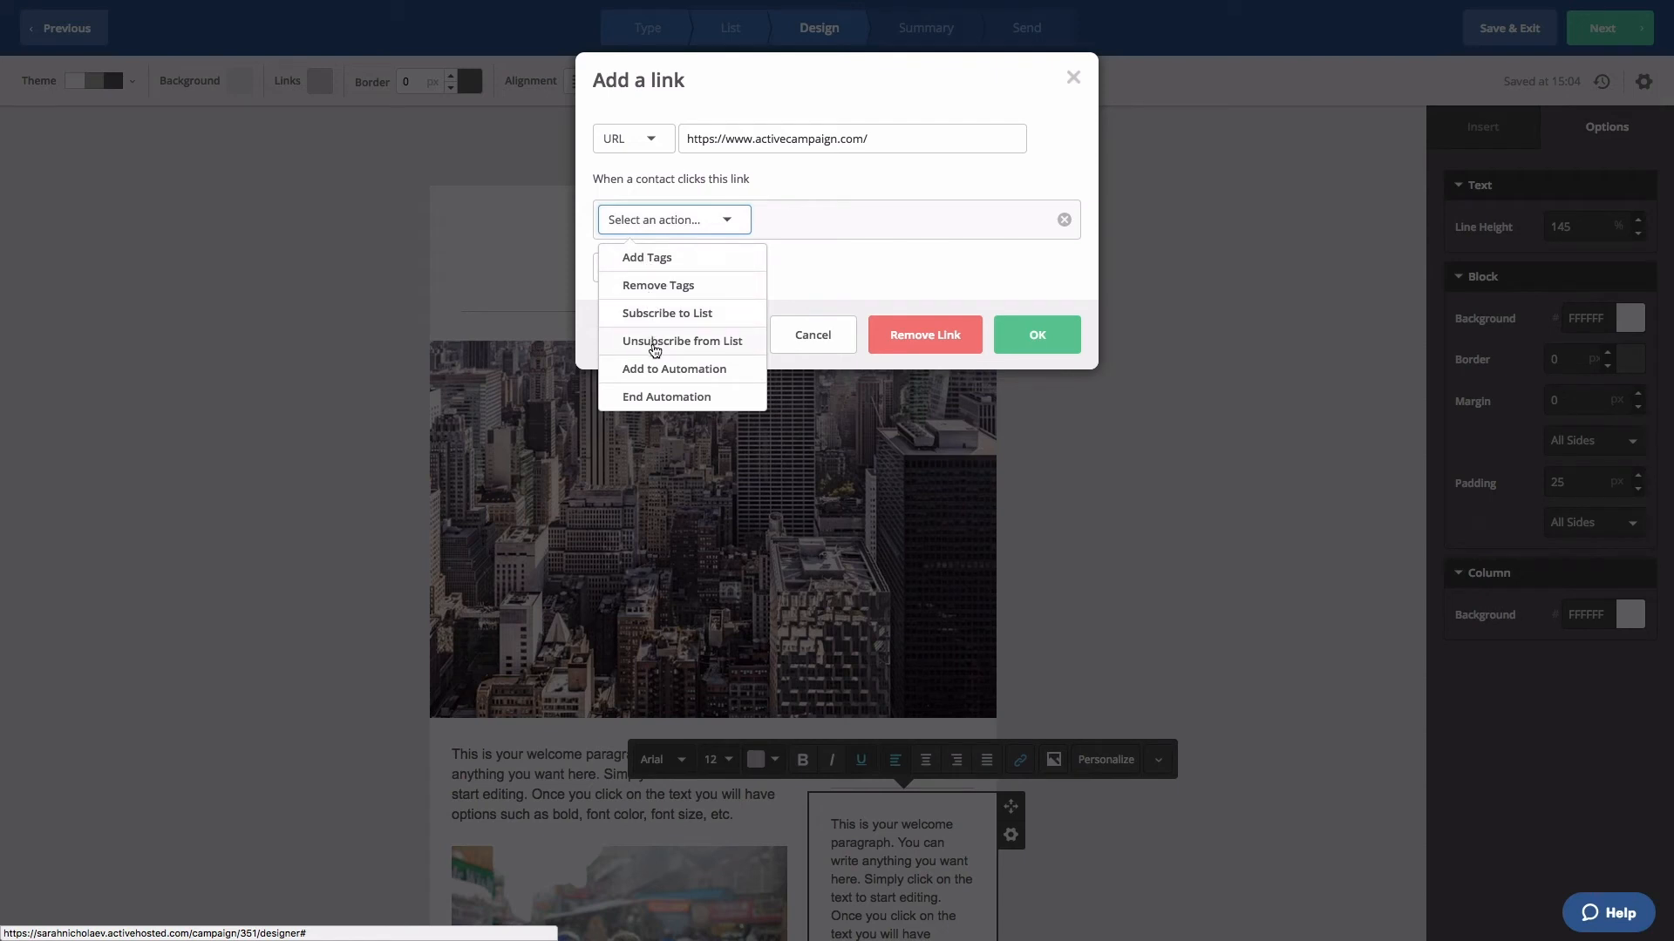
pyautogui.moveTo(654, 403)
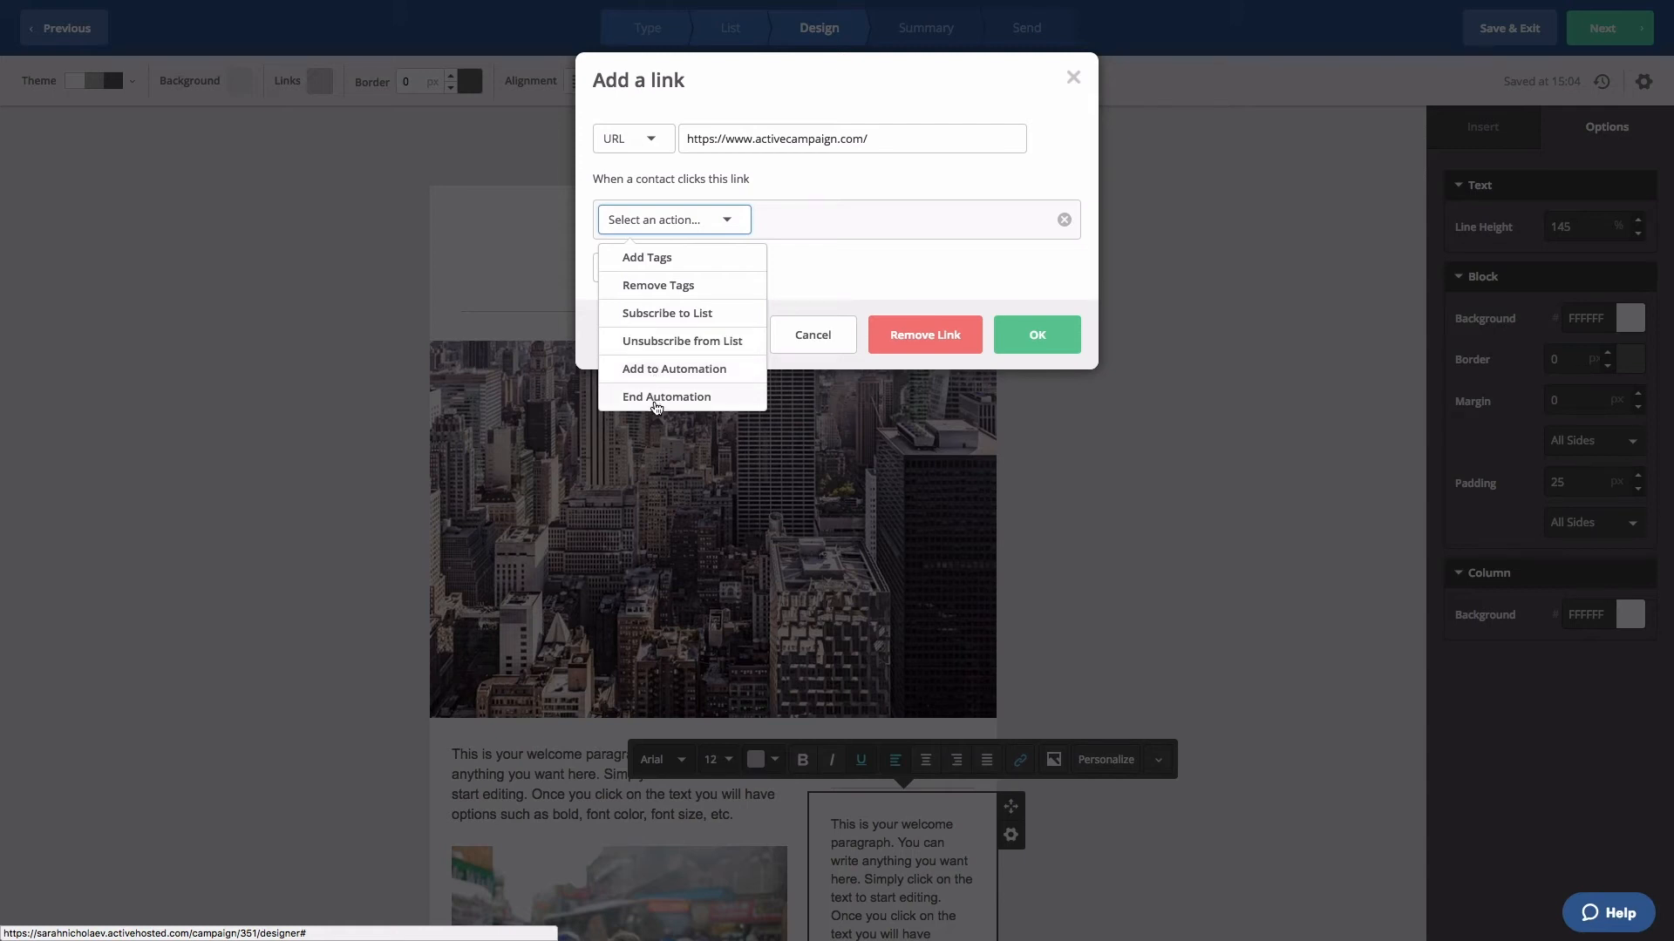
pyautogui.moveTo(665, 262)
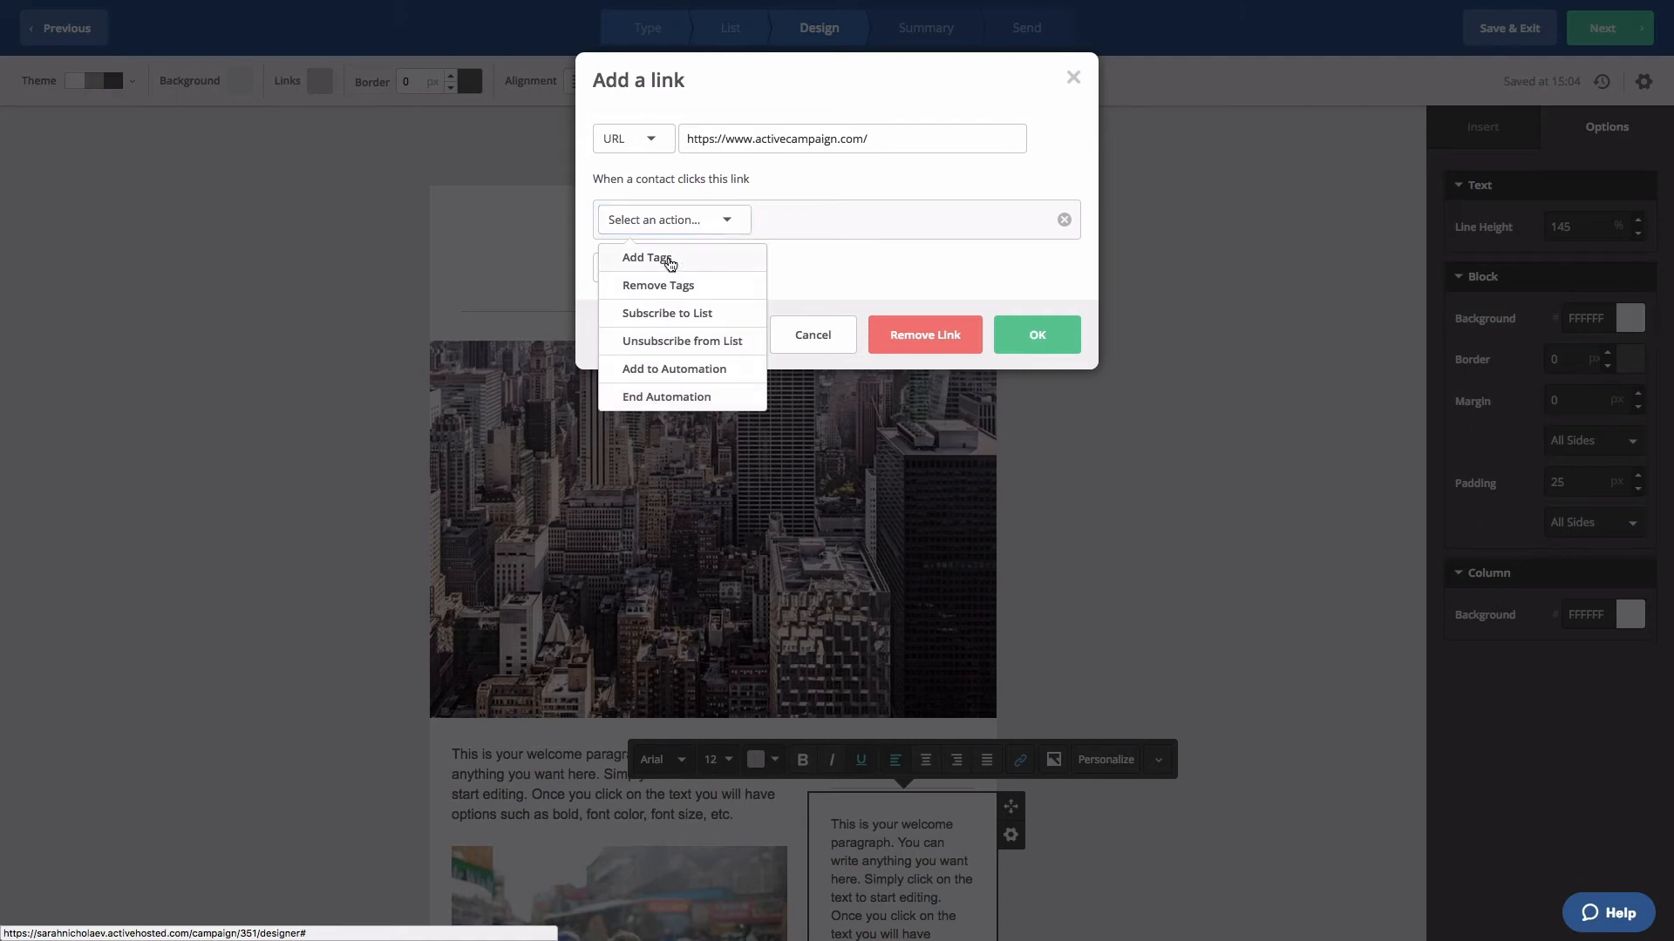
# Step: Set the click action to Add Tags with the tag 'Clicked link' and confirm with OK
pyautogui.click(647, 257)
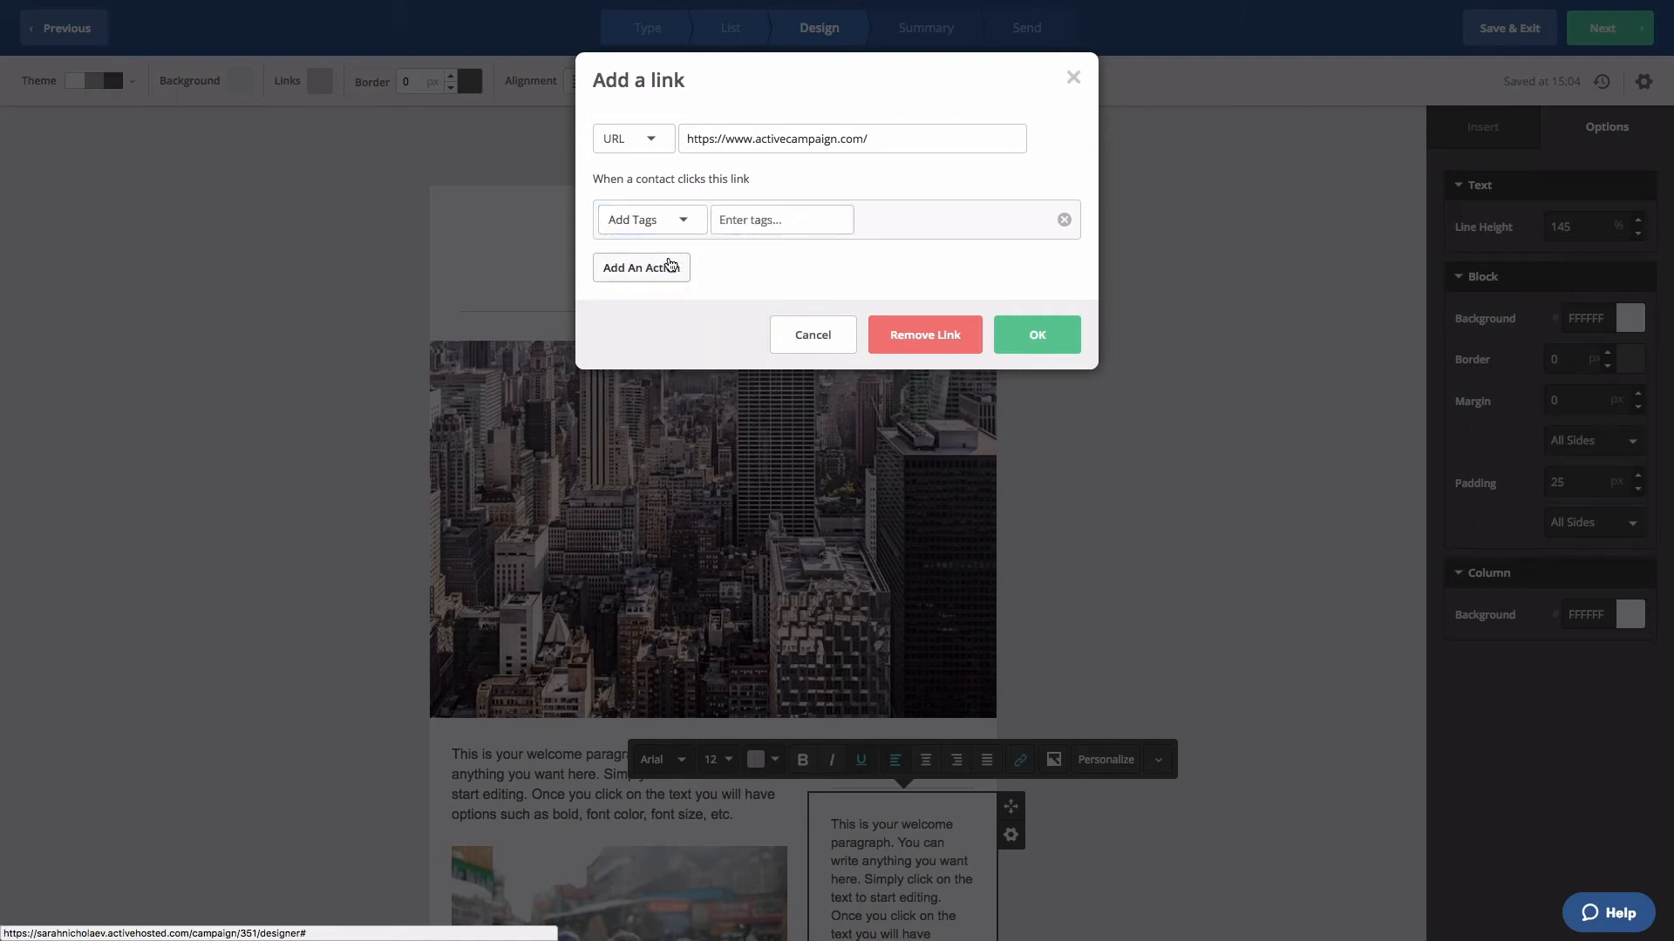
pyautogui.click(781, 219)
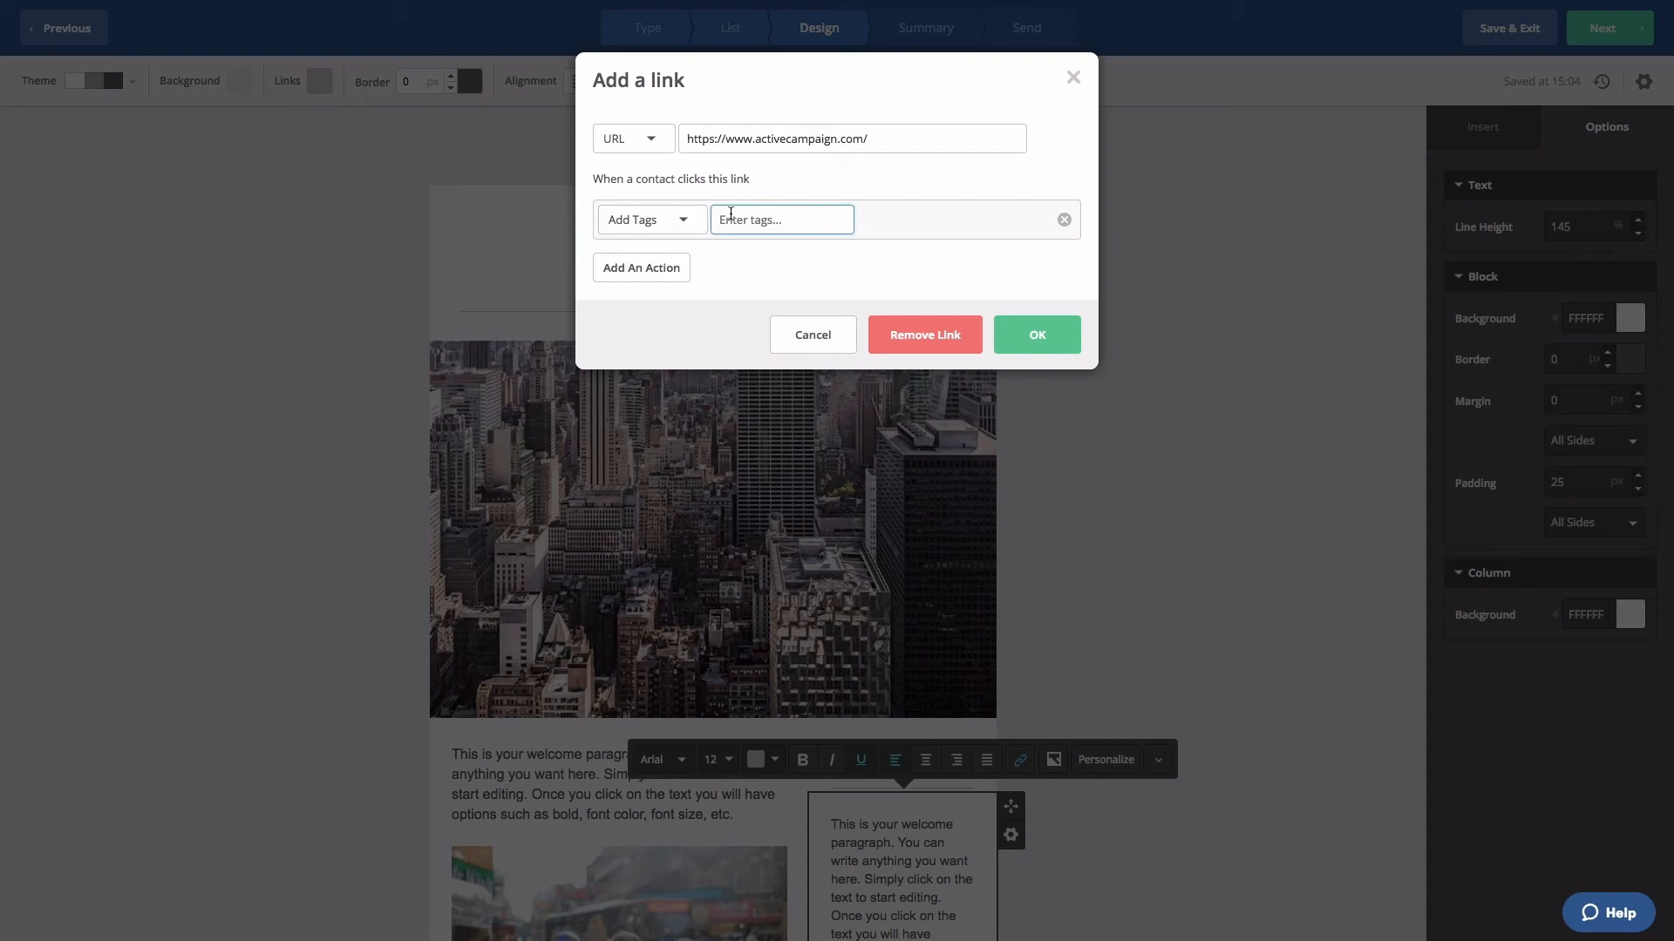
pyautogui.write('Clicked lin')
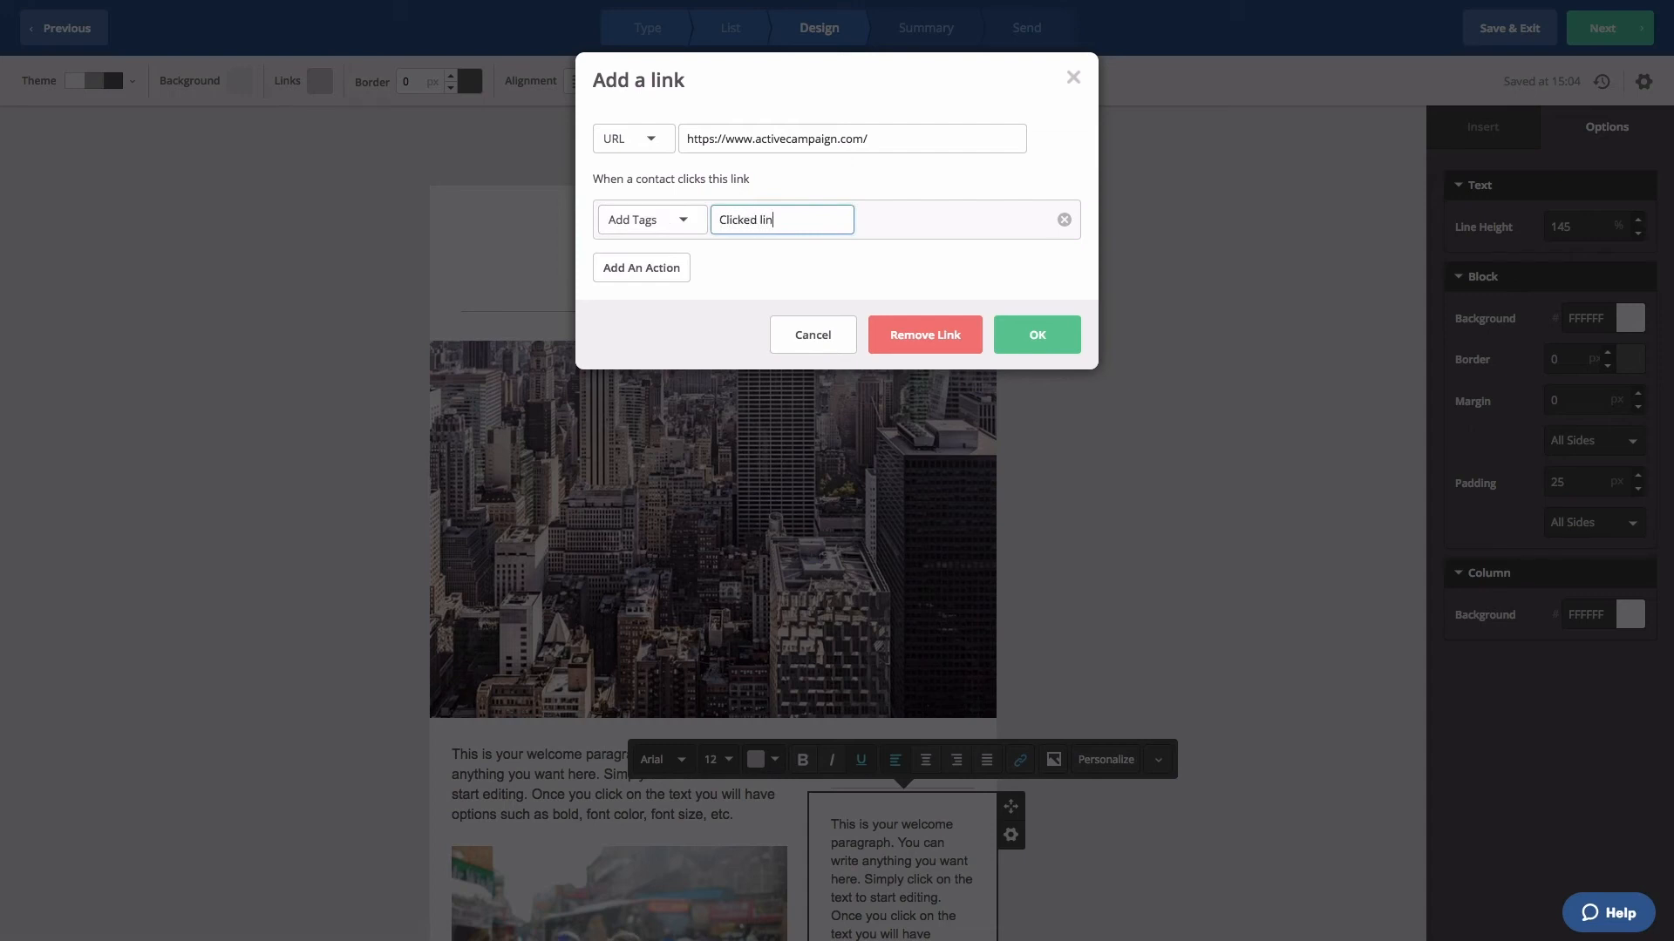
pyautogui.write('k')
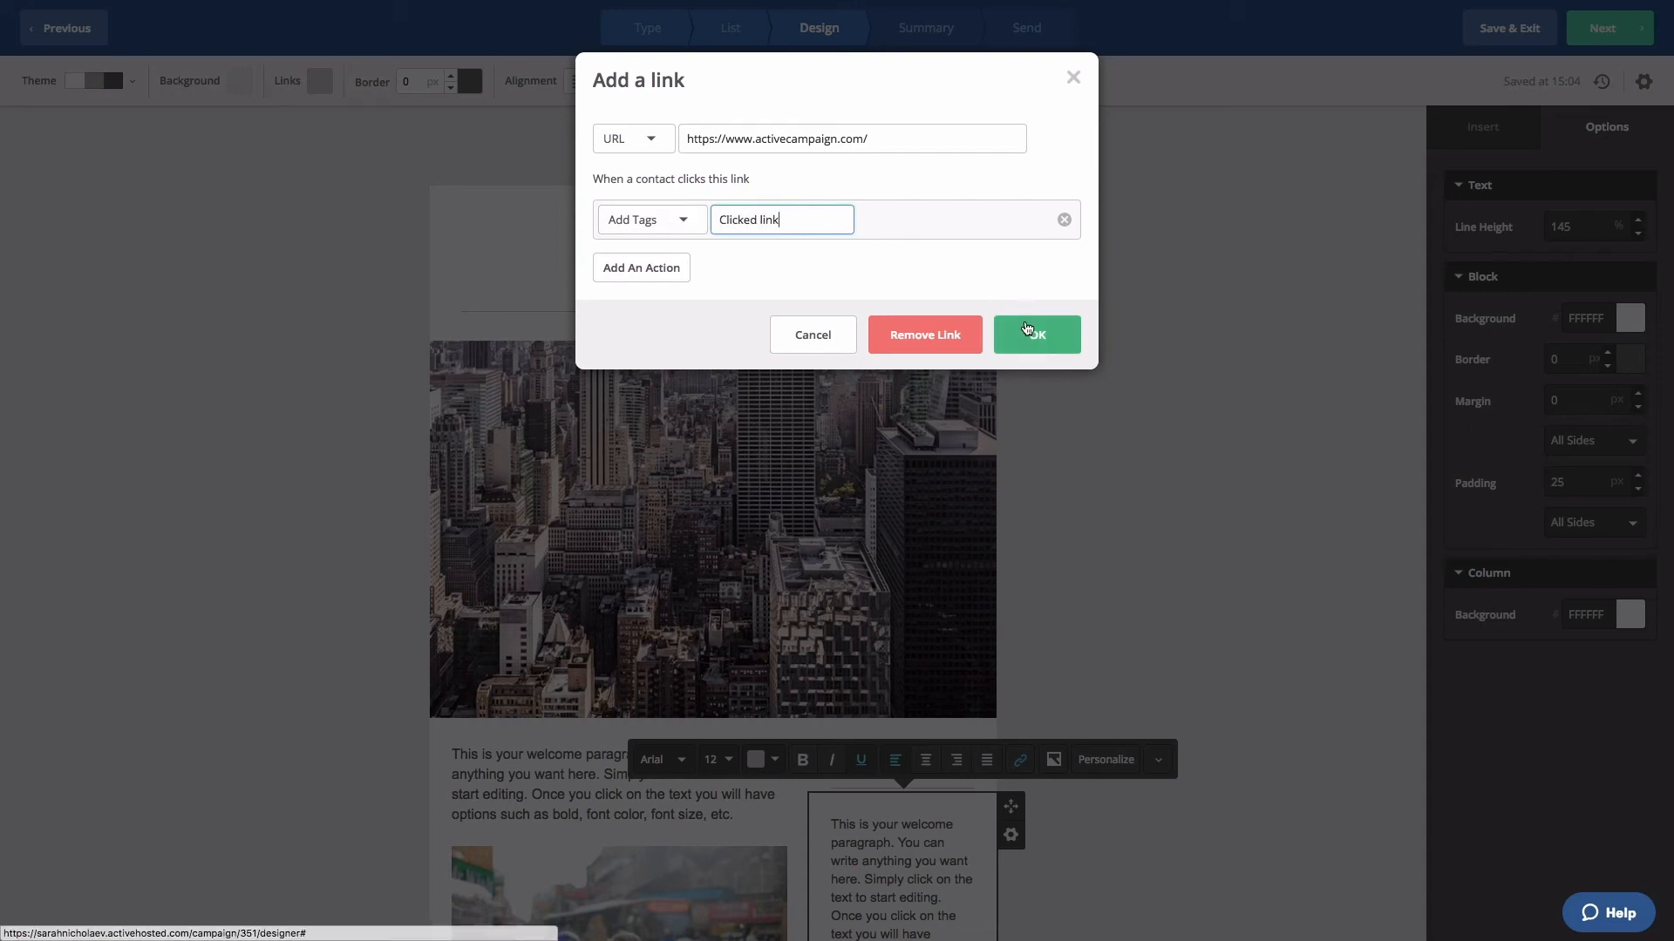
pyautogui.click(1034, 334)
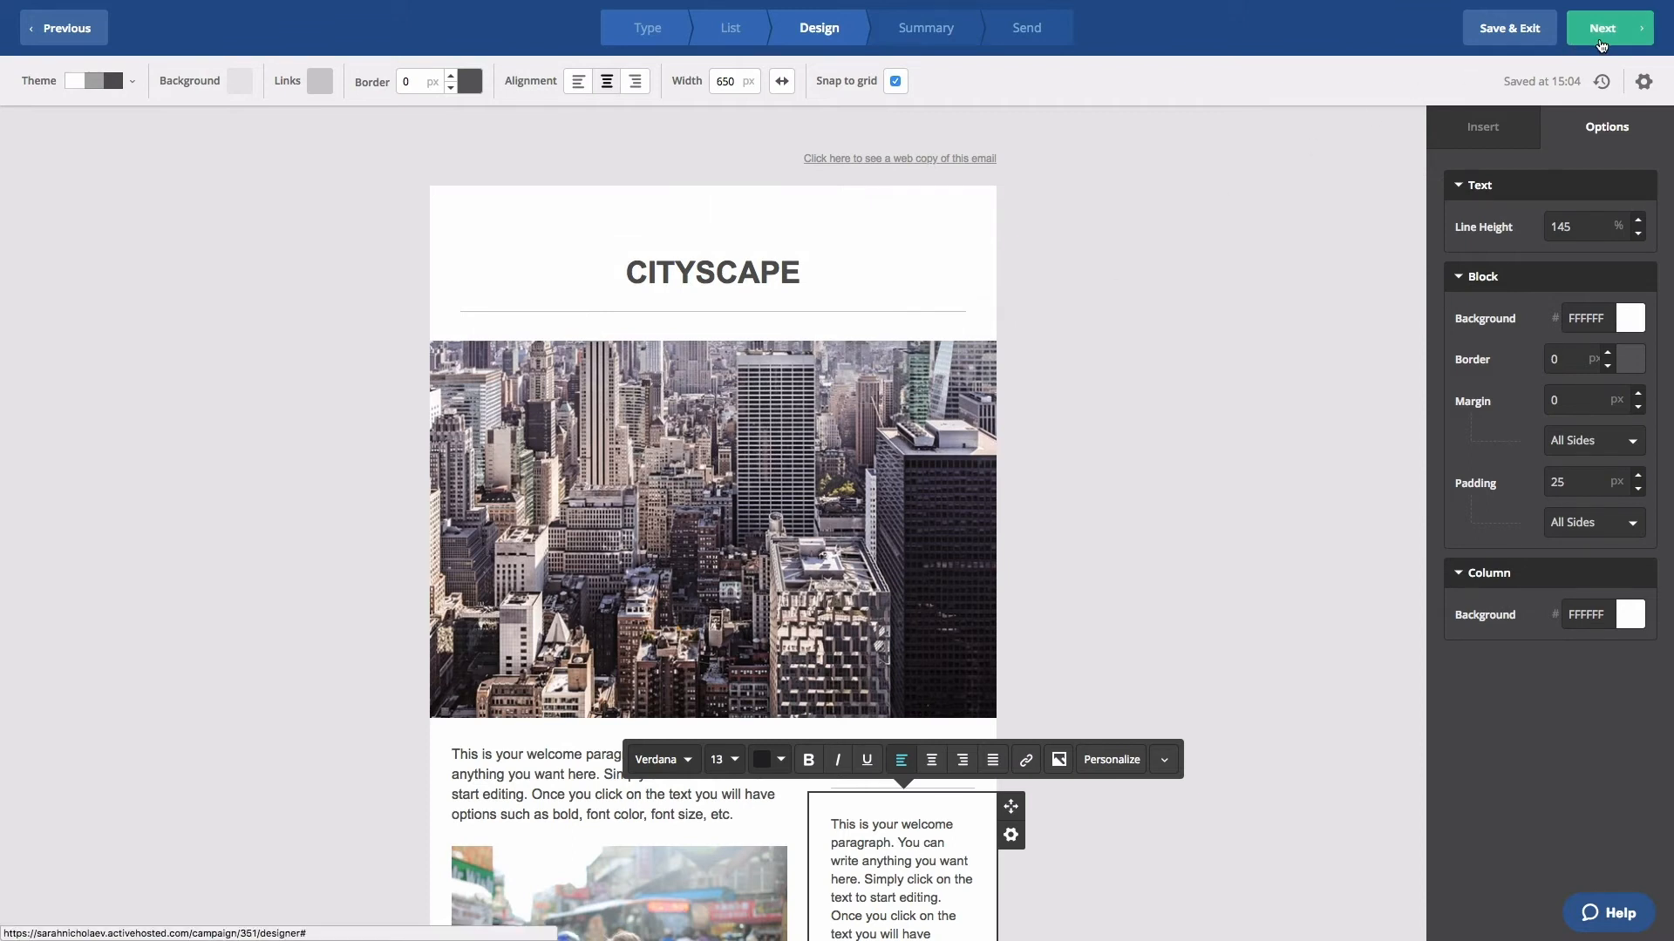
# Step: Proceed to the Campaign Summary and confirm Link Tracking is ON
pyautogui.click(1482, 126)
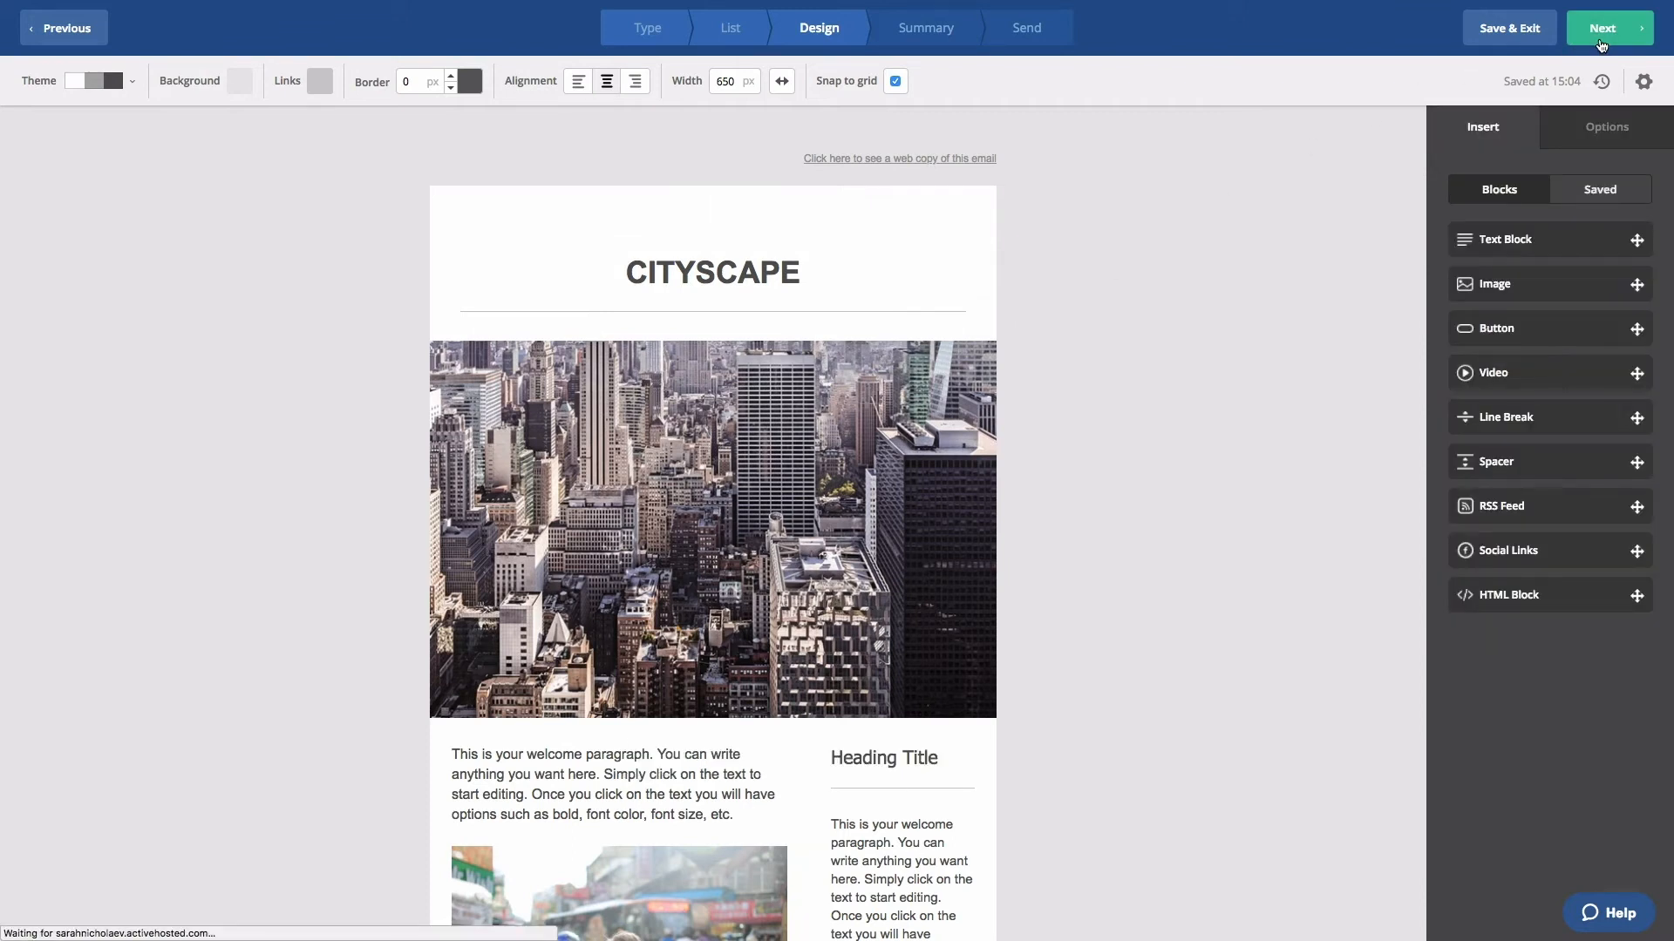
pyautogui.click(1602, 27)
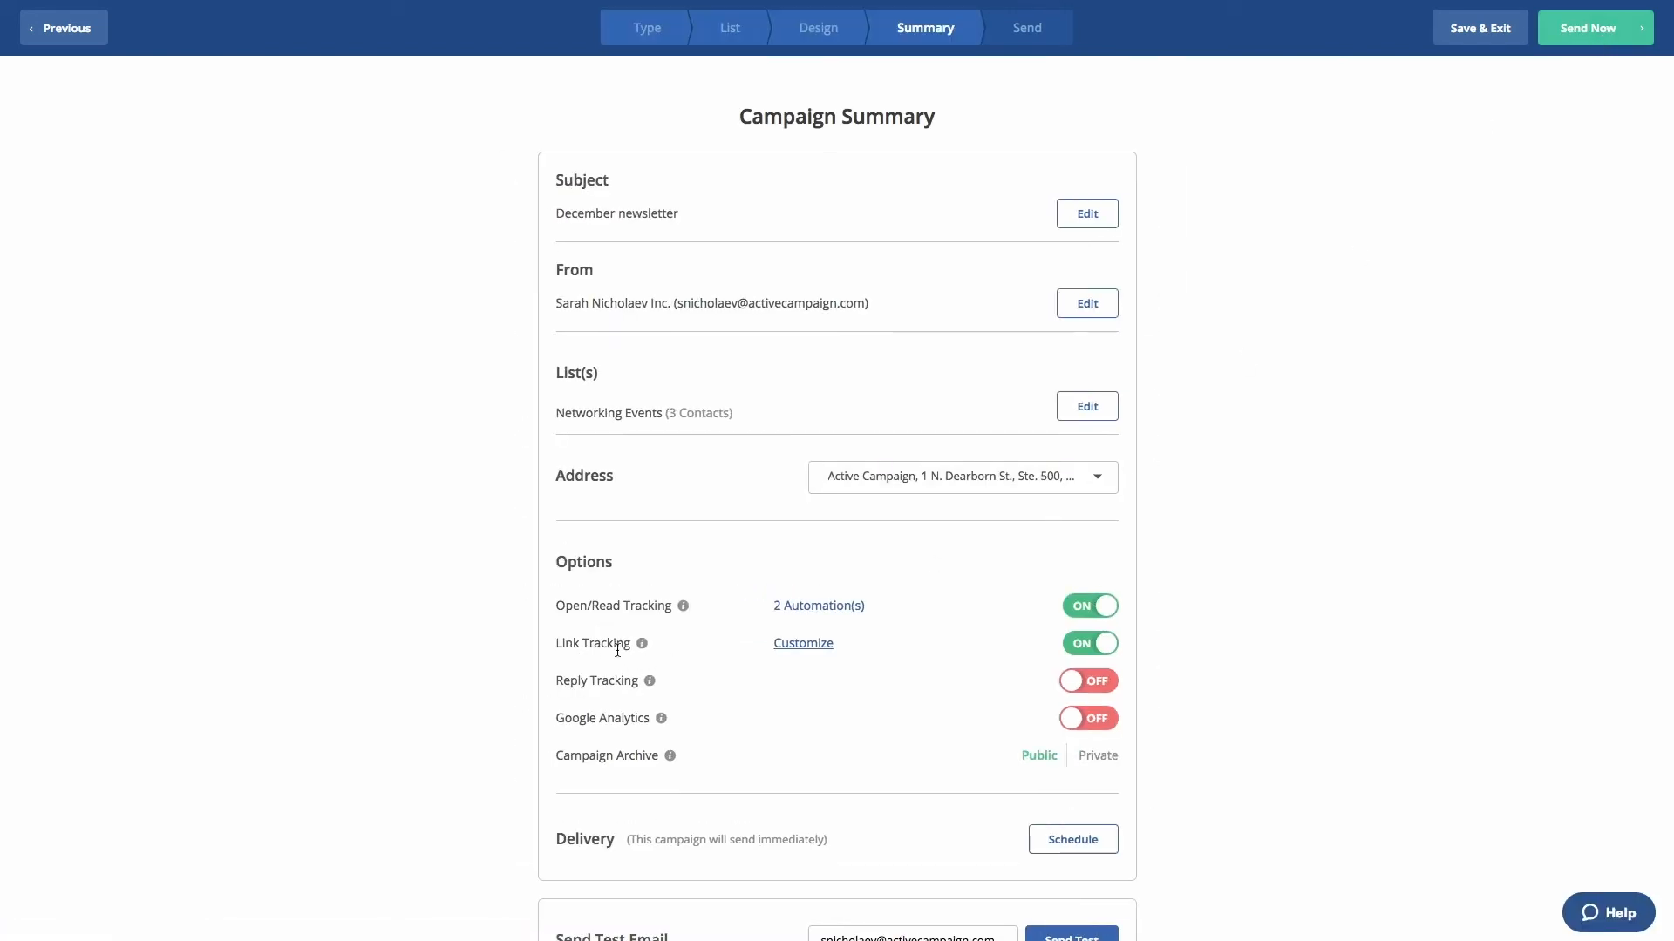
pyautogui.moveTo(1269, 661)
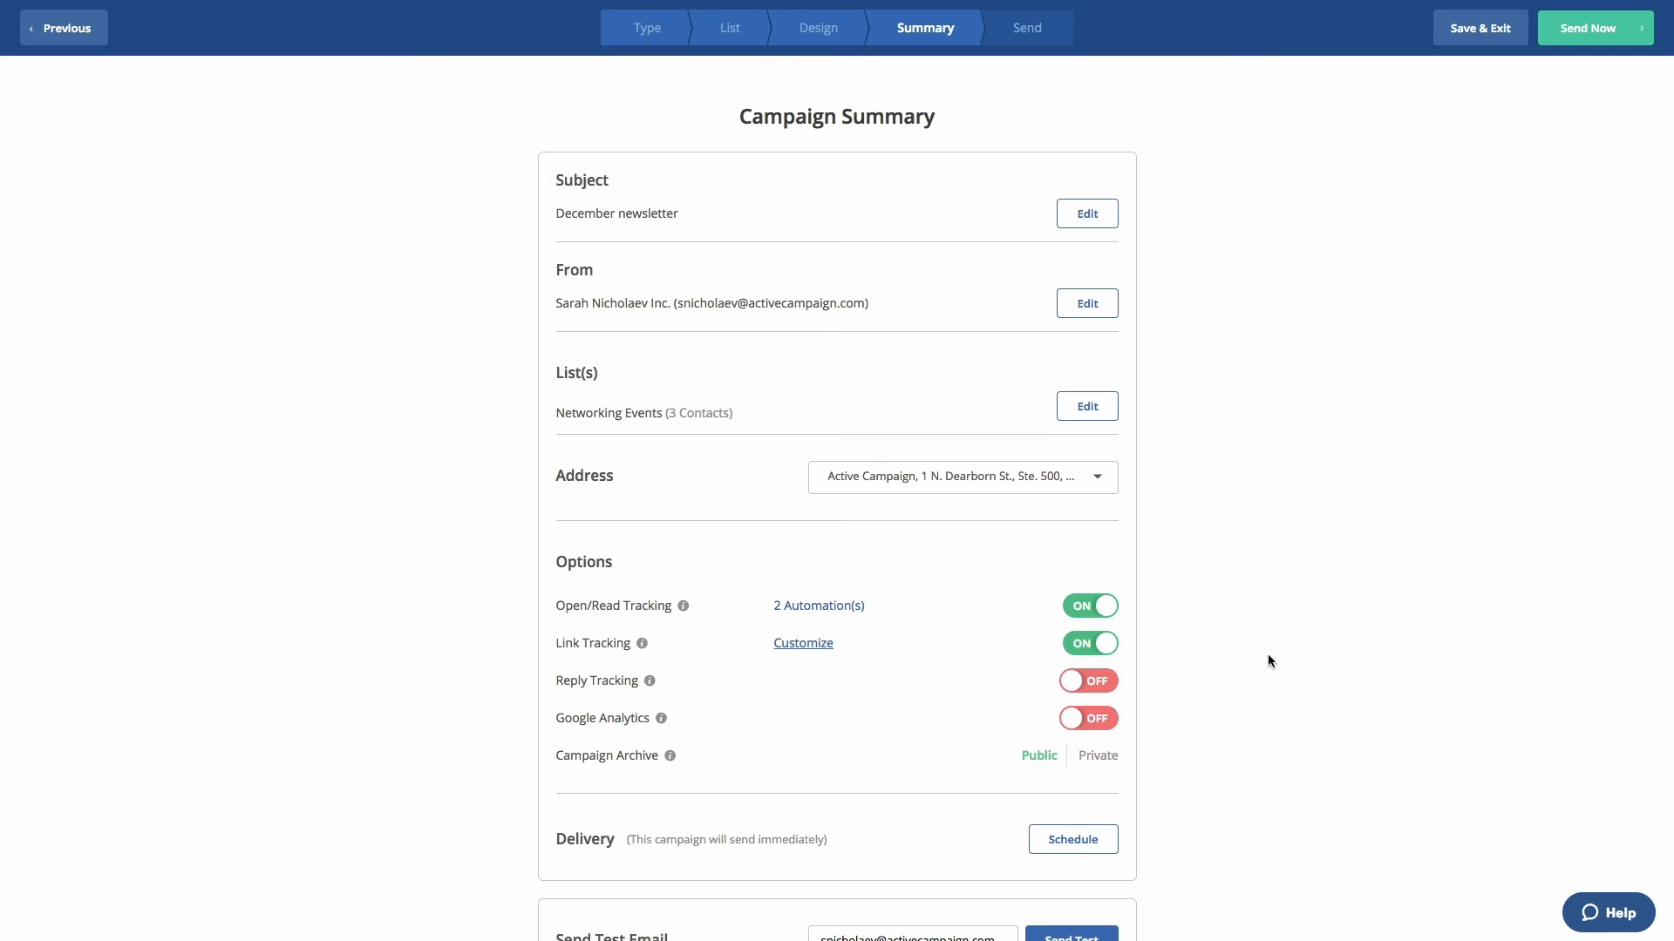
pyautogui.moveTo(1518, 96)
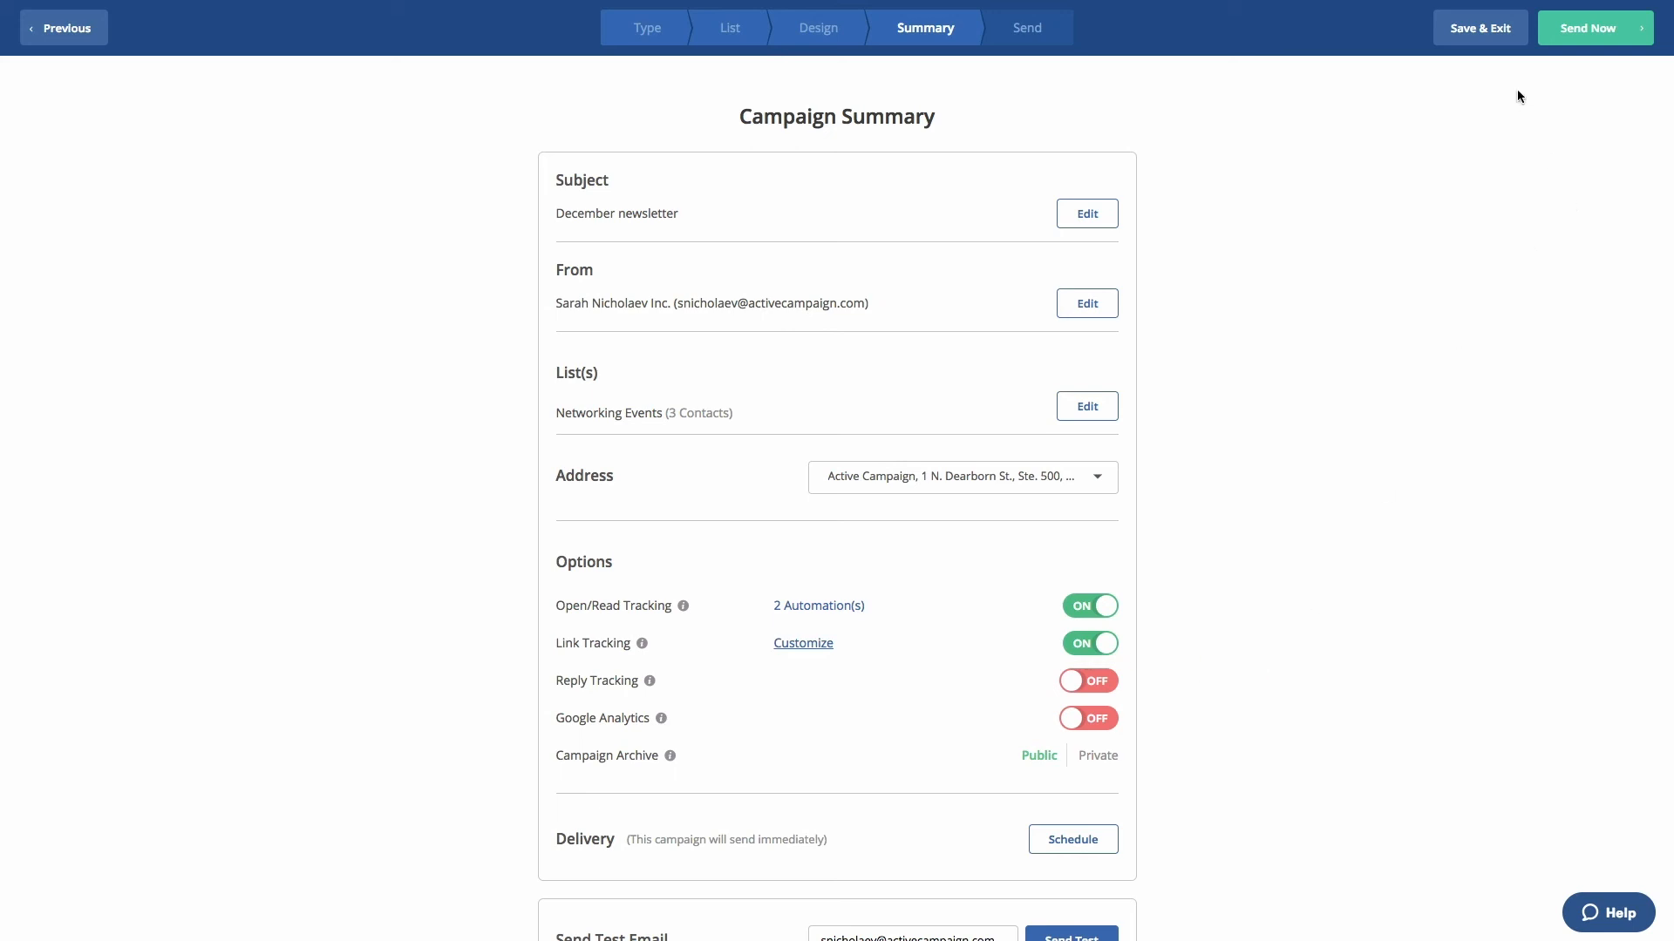